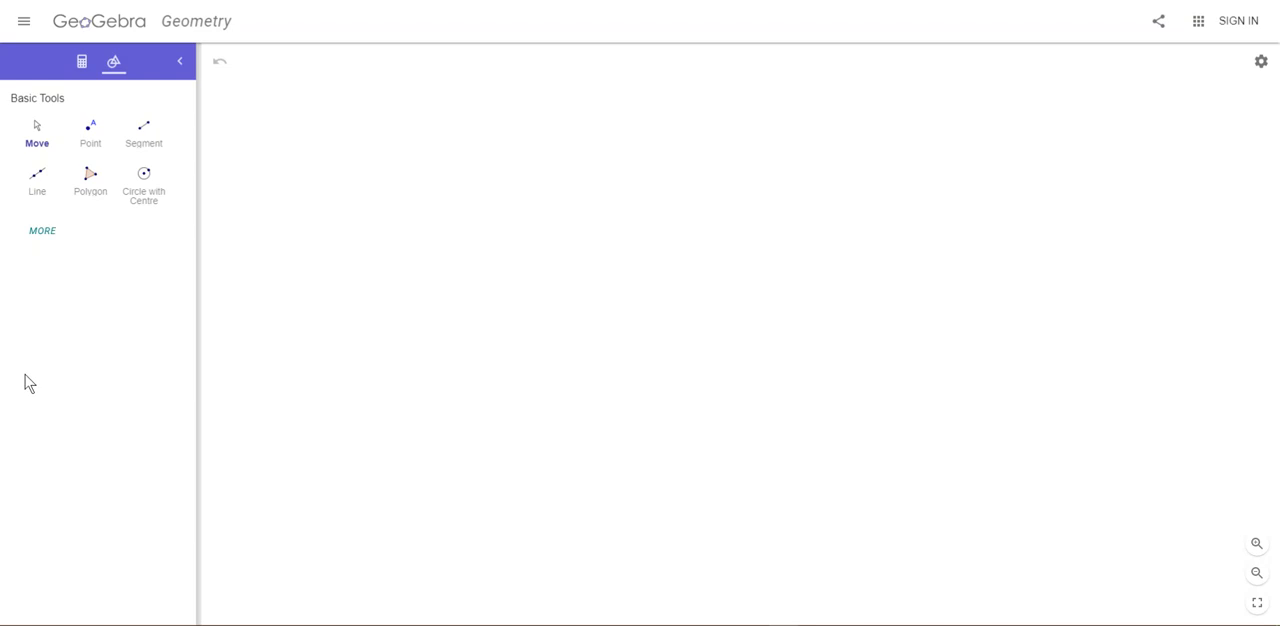
pyautogui.moveTo(220, 366)
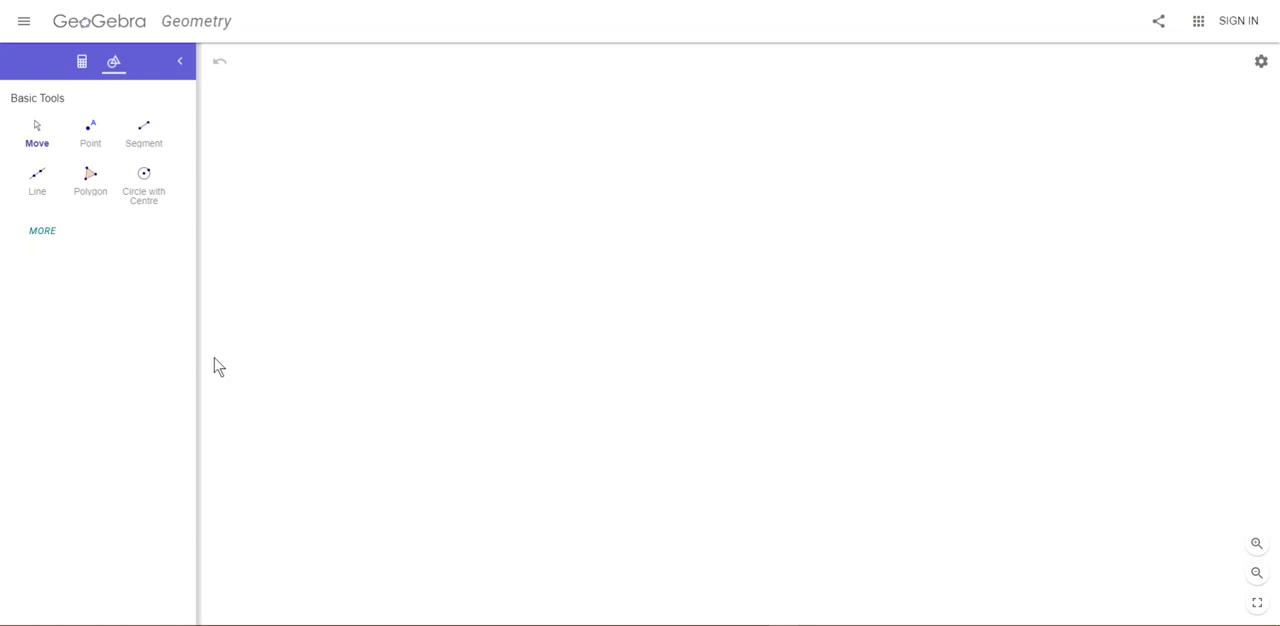
pyautogui.moveTo(176, 290)
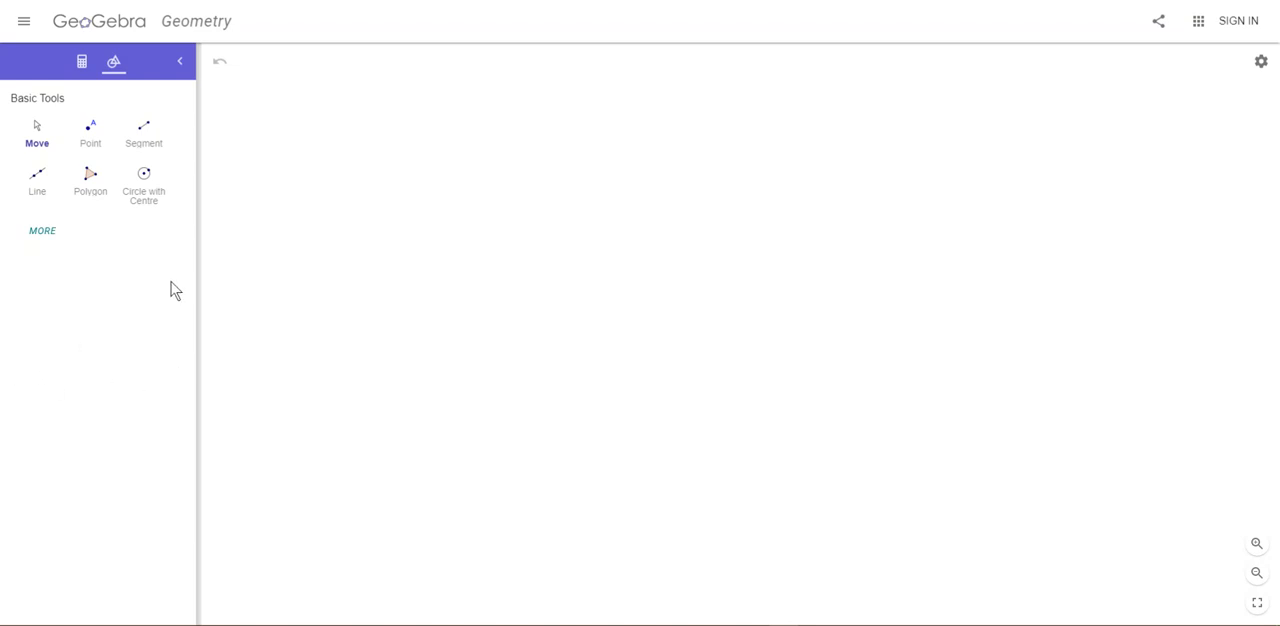
pyautogui.moveTo(196, 290)
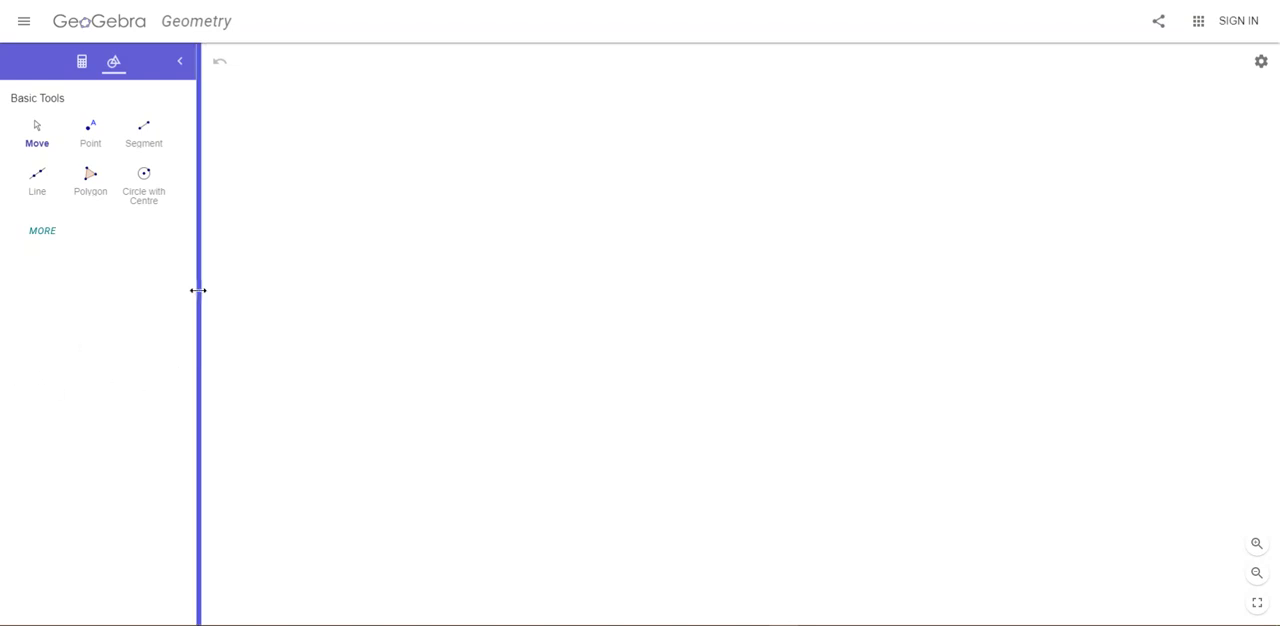
# Step: Widen the tools panel so the basic tools sit four to a row
pyautogui.moveTo(200, 290); pyautogui.dragTo(228, 290)
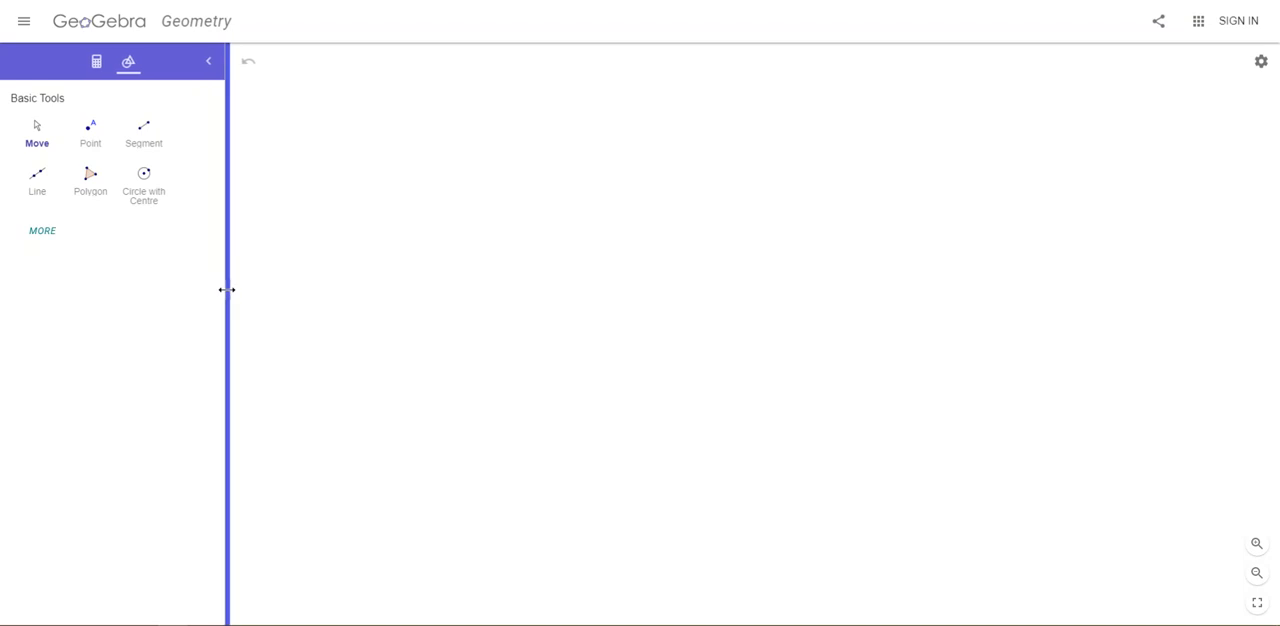
pyautogui.moveTo(230, 288); pyautogui.dragTo(238, 288)
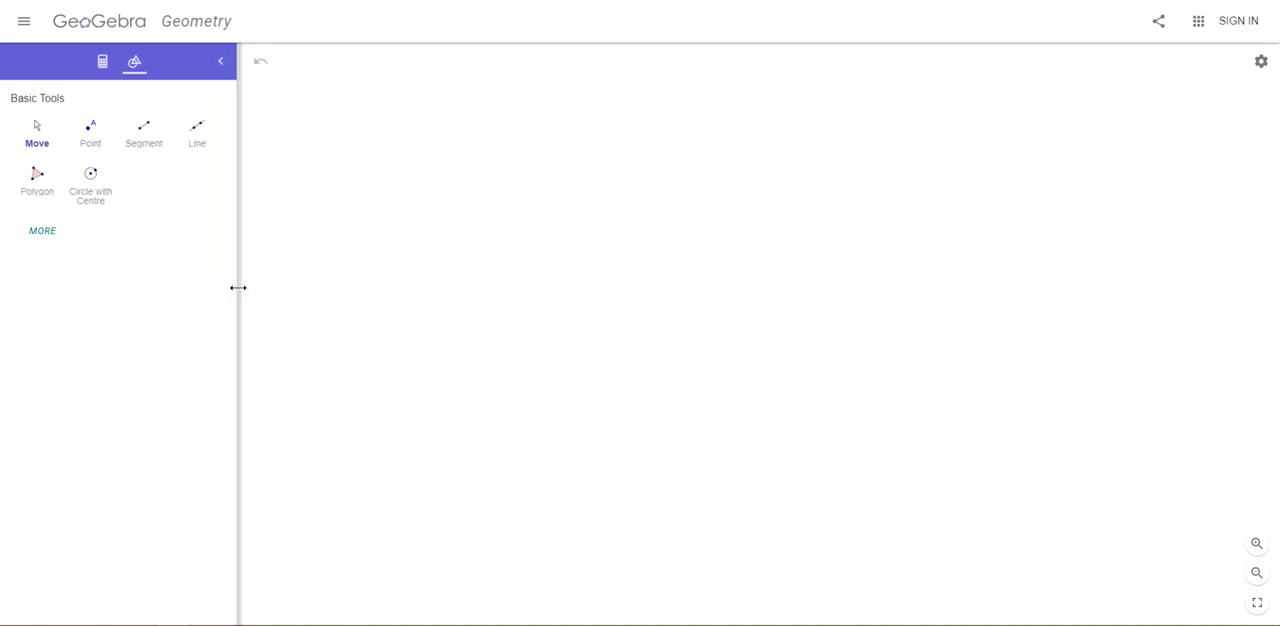
pyautogui.moveTo(284, 292)
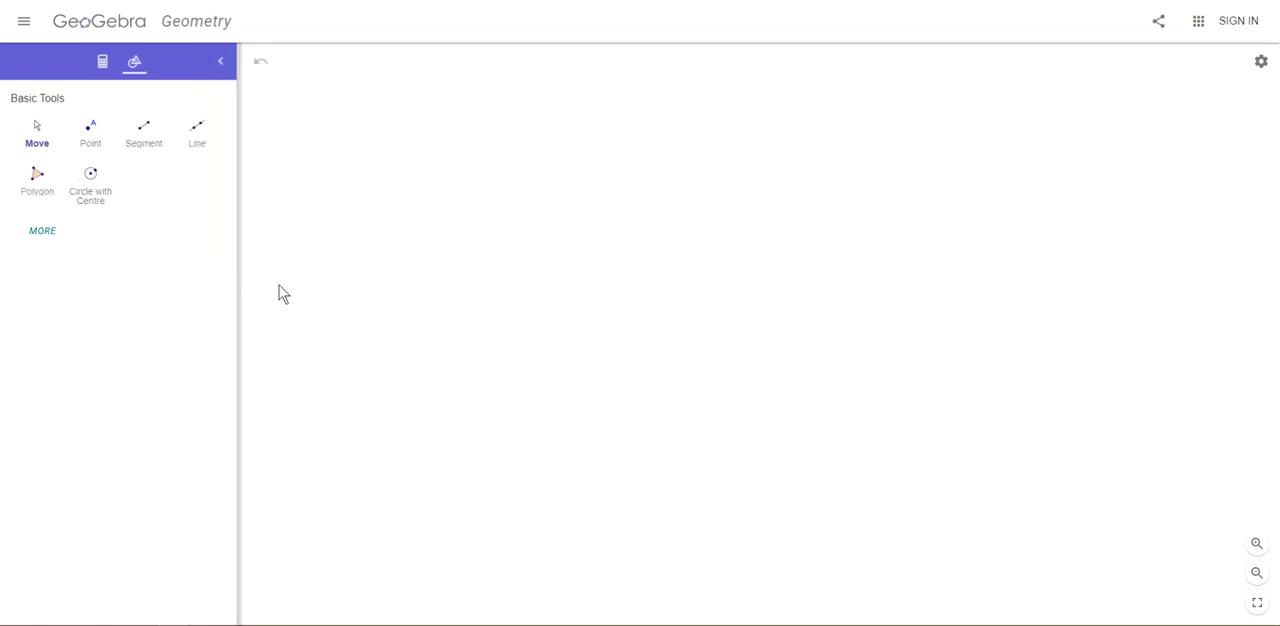
pyautogui.moveTo(54, 156)
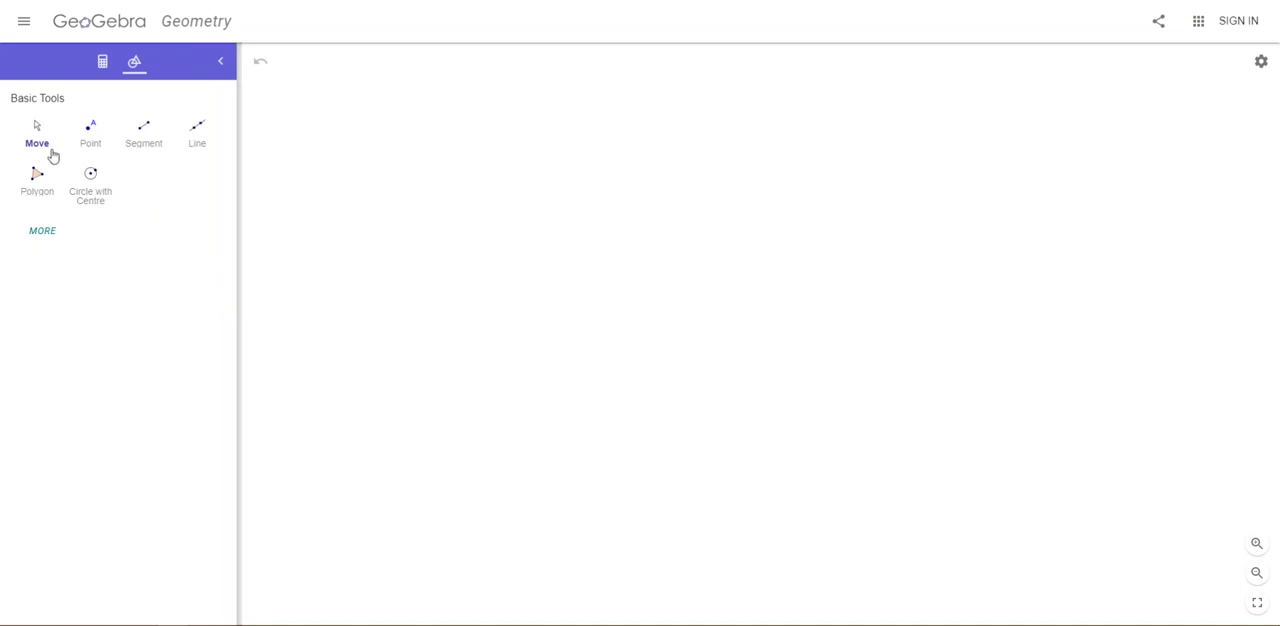
pyautogui.moveTo(36, 136)
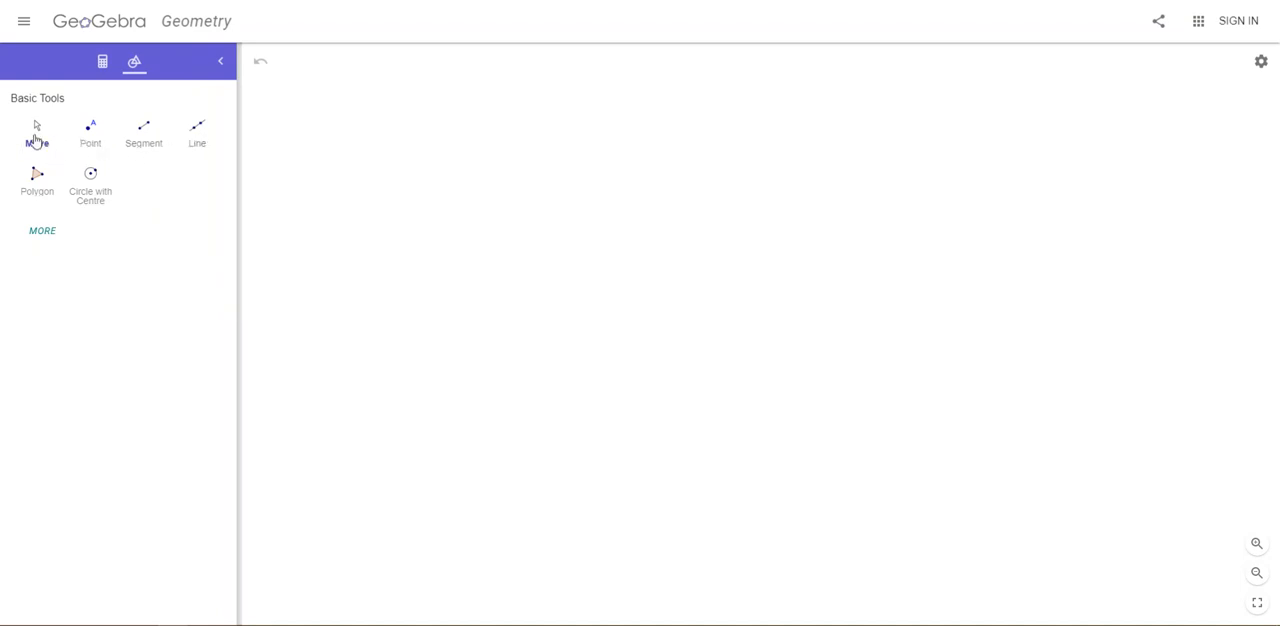
pyautogui.moveTo(108, 236)
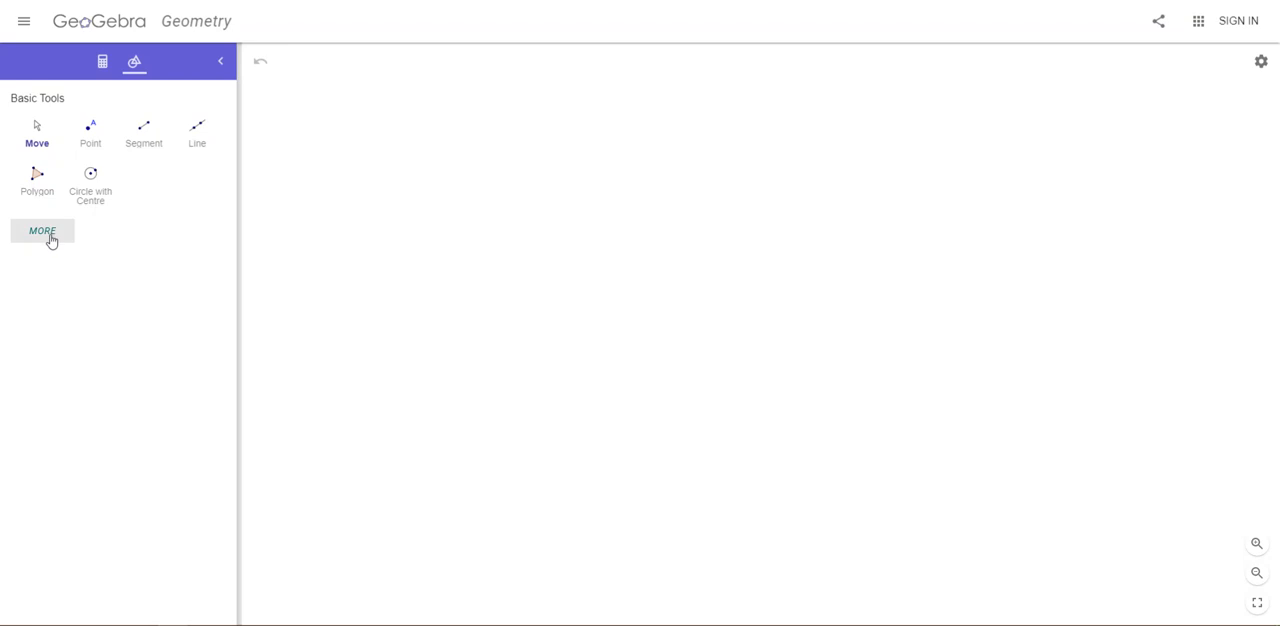
# Step: Expand Basic Tools to show the full list with Edit, Construct, Measure and Lines
pyautogui.click(42, 232)
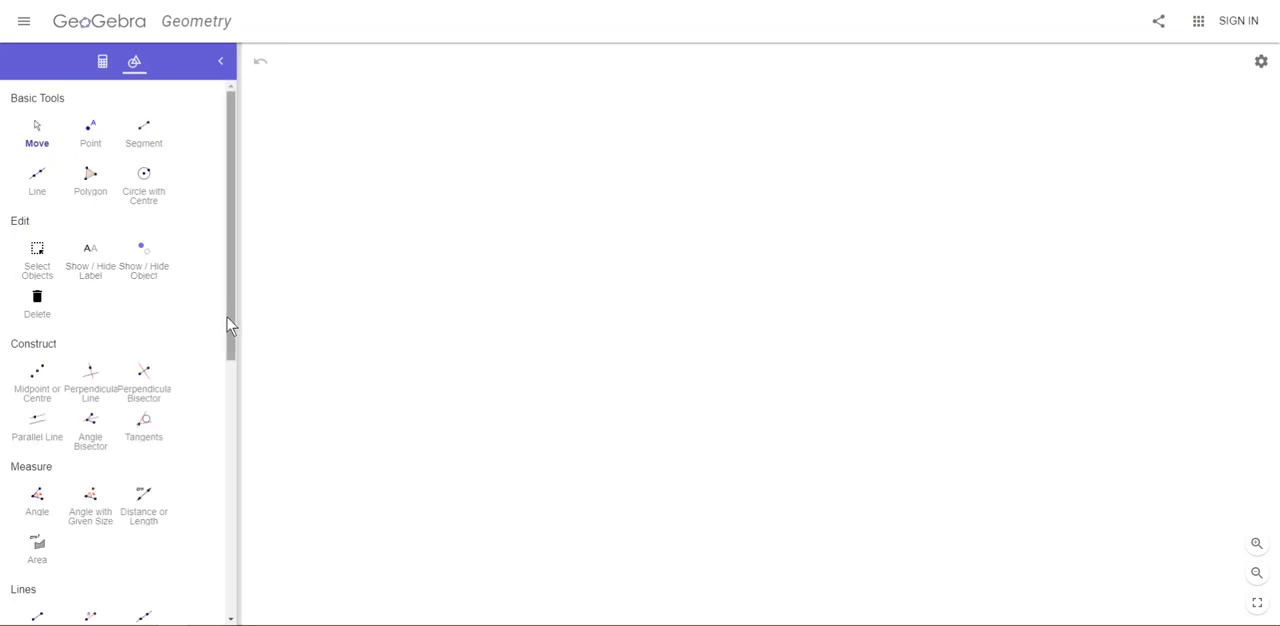
pyautogui.moveTo(90, 184)
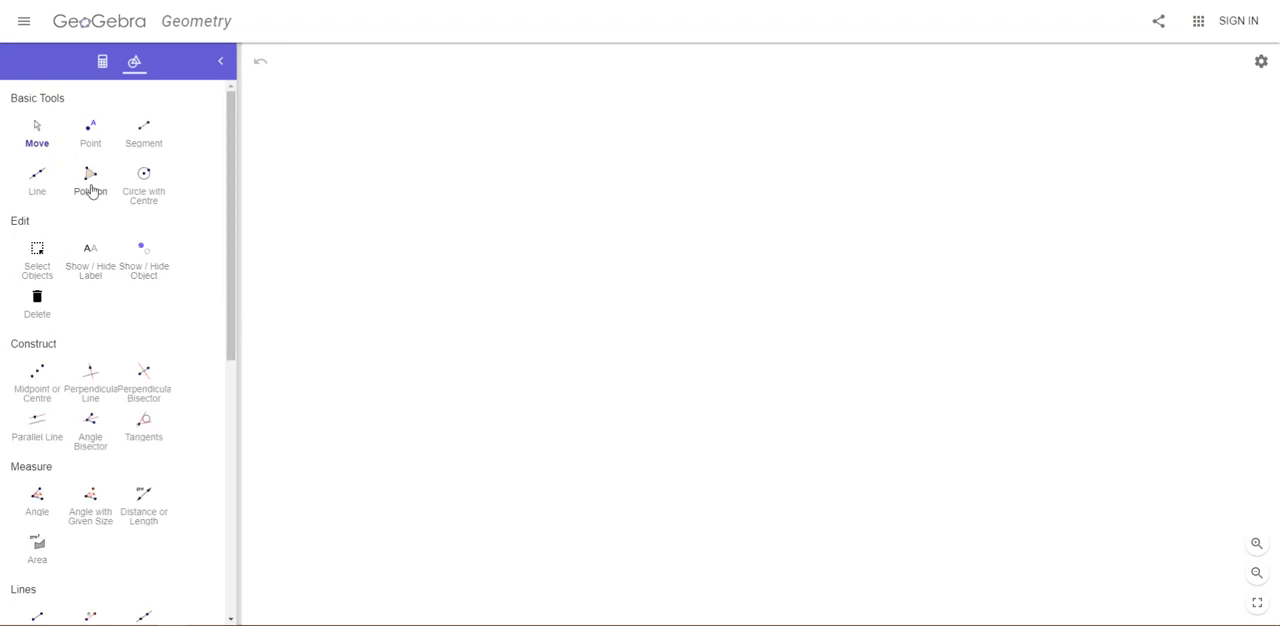
pyautogui.moveTo(156, 318)
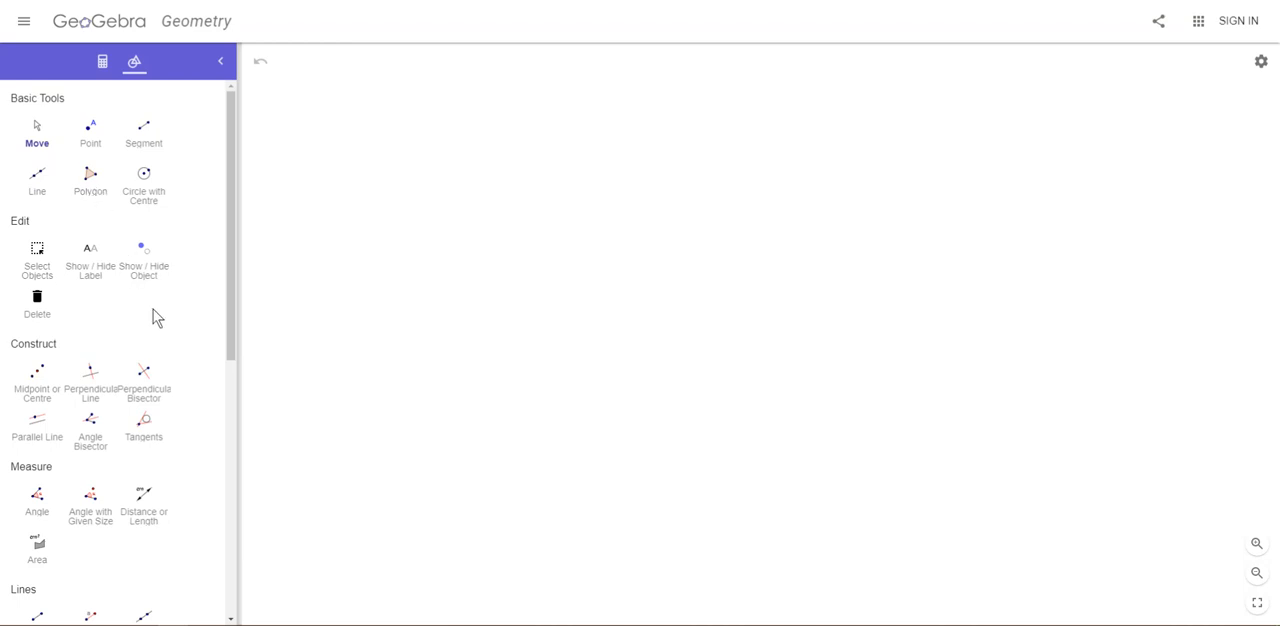
pyautogui.moveTo(36, 500)
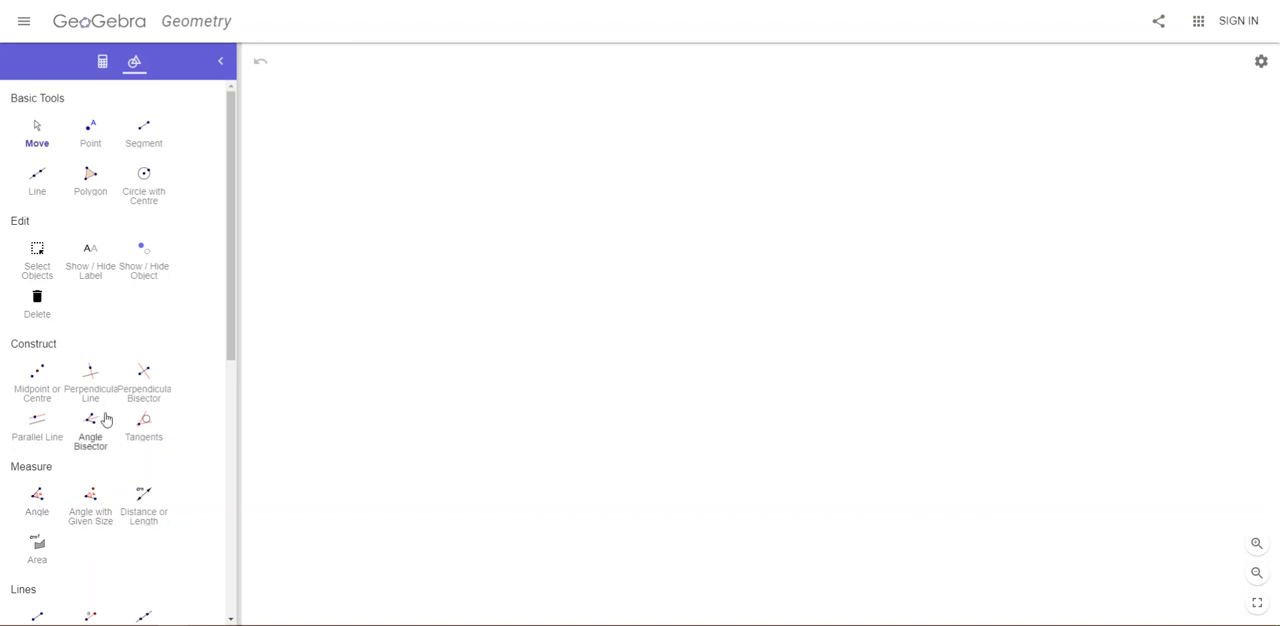
pyautogui.moveTo(168, 372)
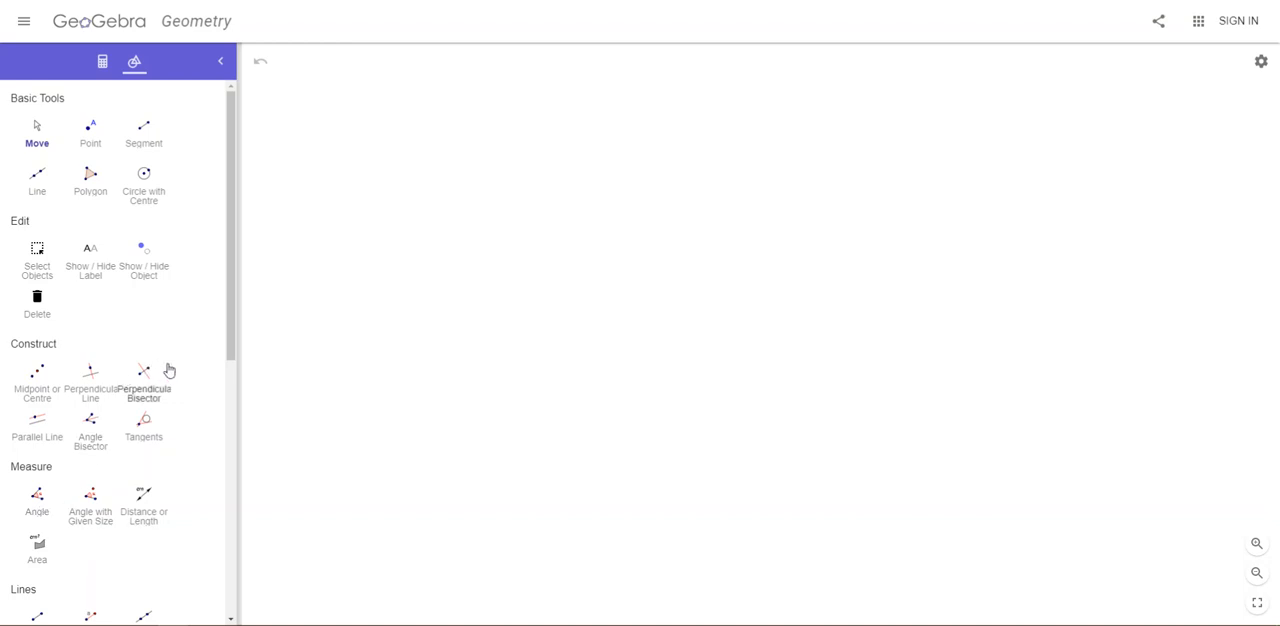
pyautogui.moveTo(168, 344)
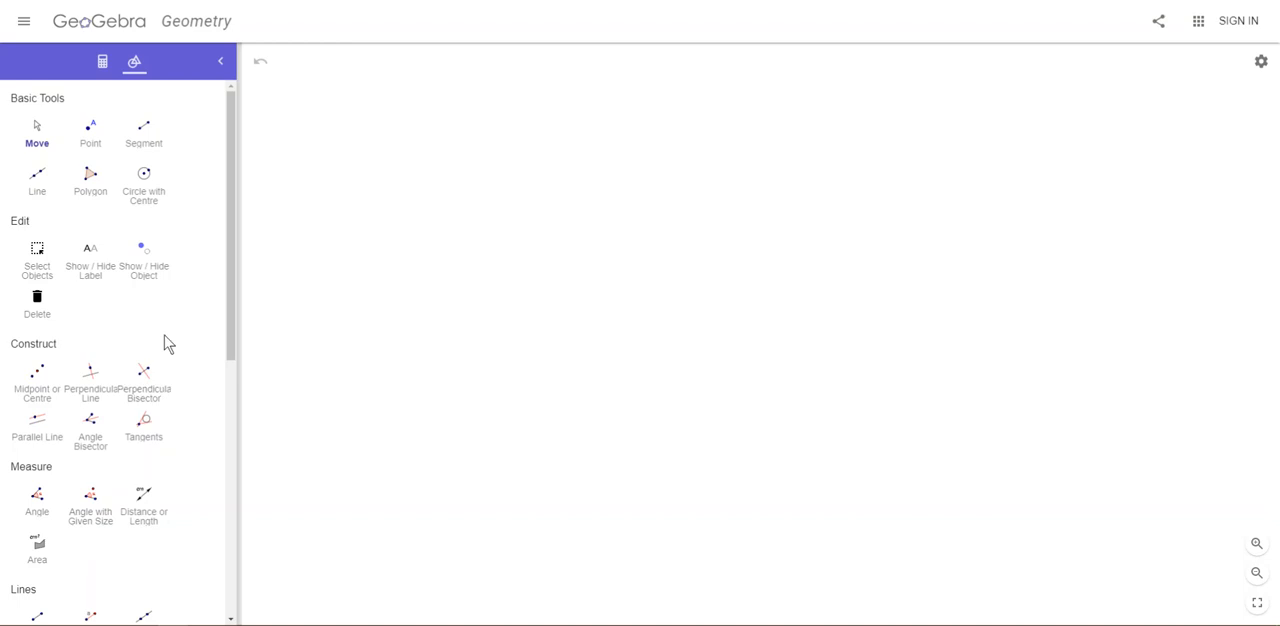
pyautogui.moveTo(168, 336)
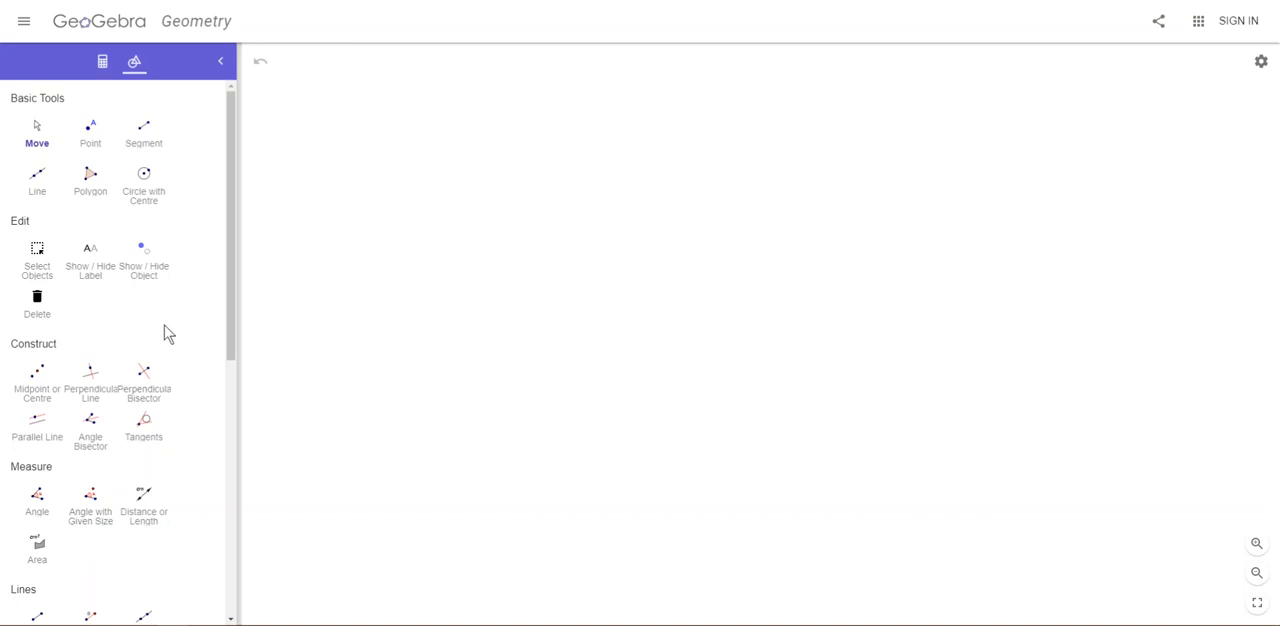
pyautogui.moveTo(148, 326)
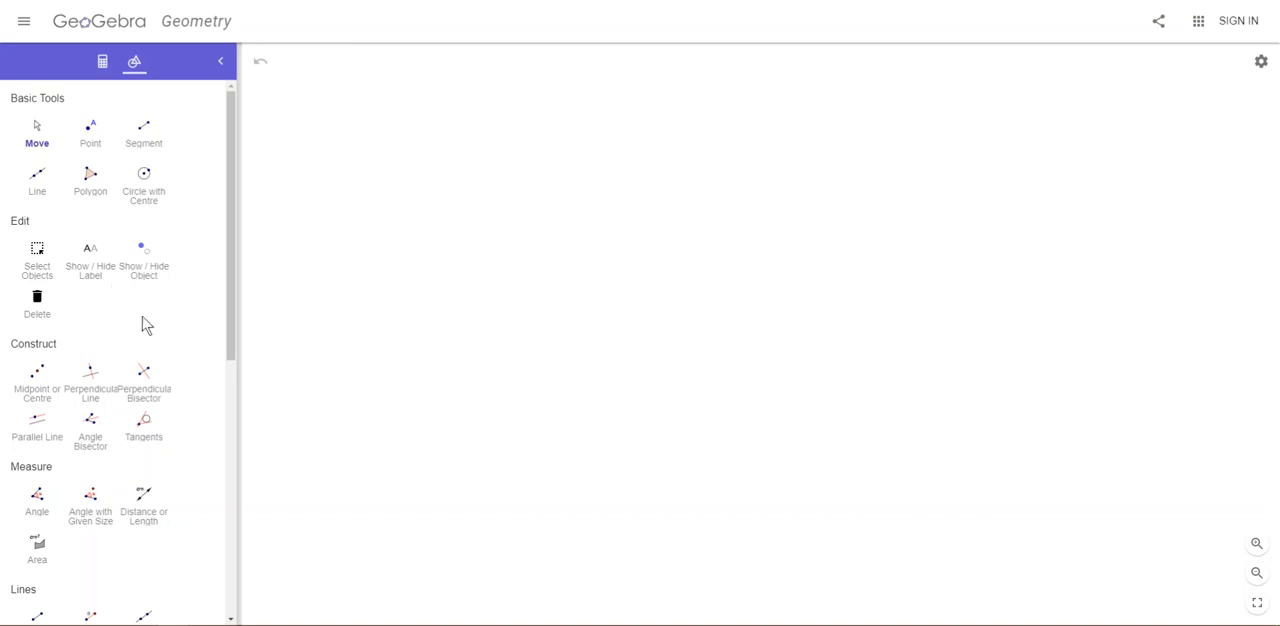
pyautogui.moveTo(90, 180)
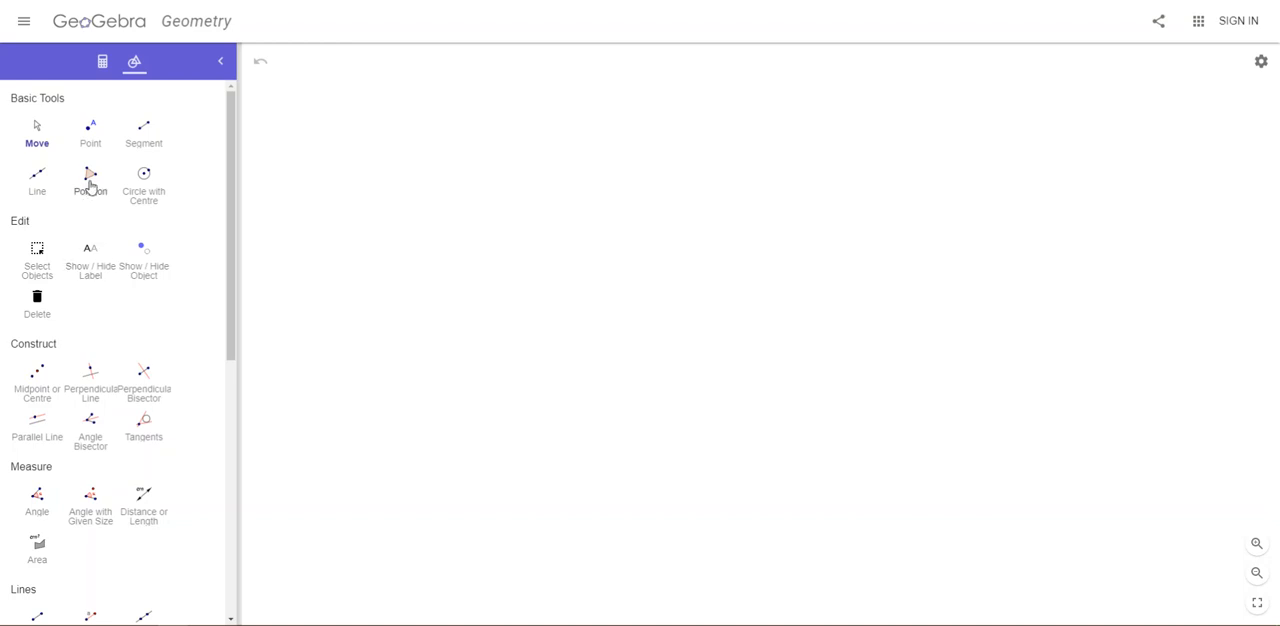
# Step: Draw a shaded pentagon ABCDE with the Polygon tool
pyautogui.click(90, 180)
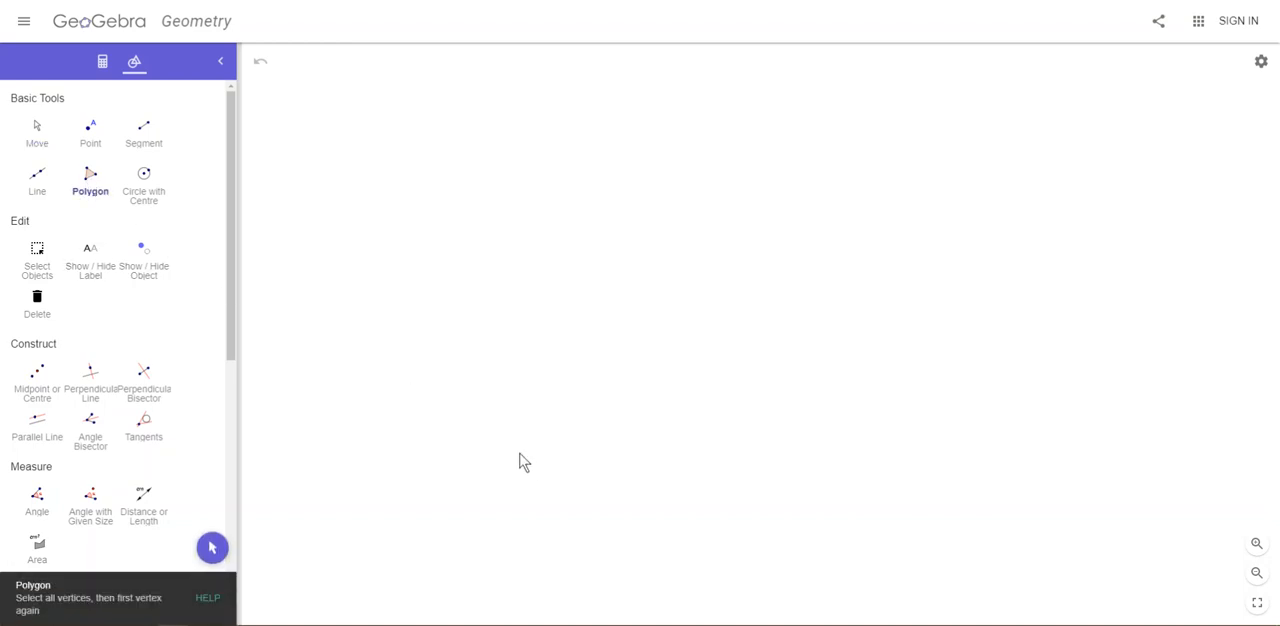
pyautogui.moveTo(540, 464)
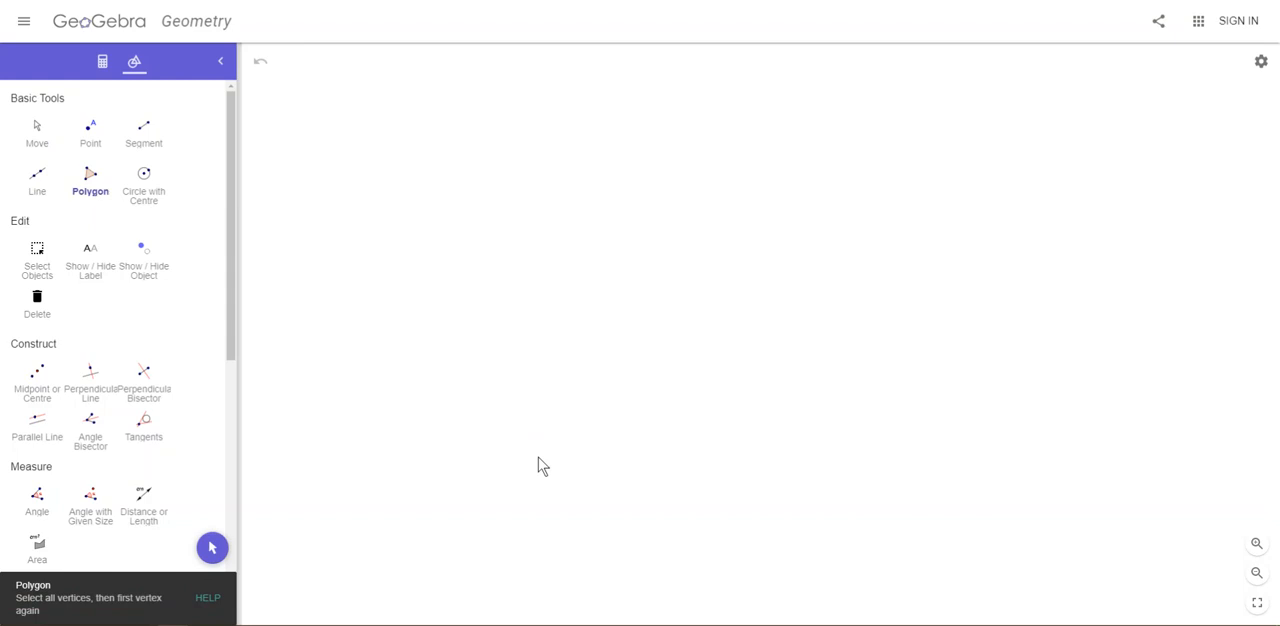
pyautogui.moveTo(584, 442)
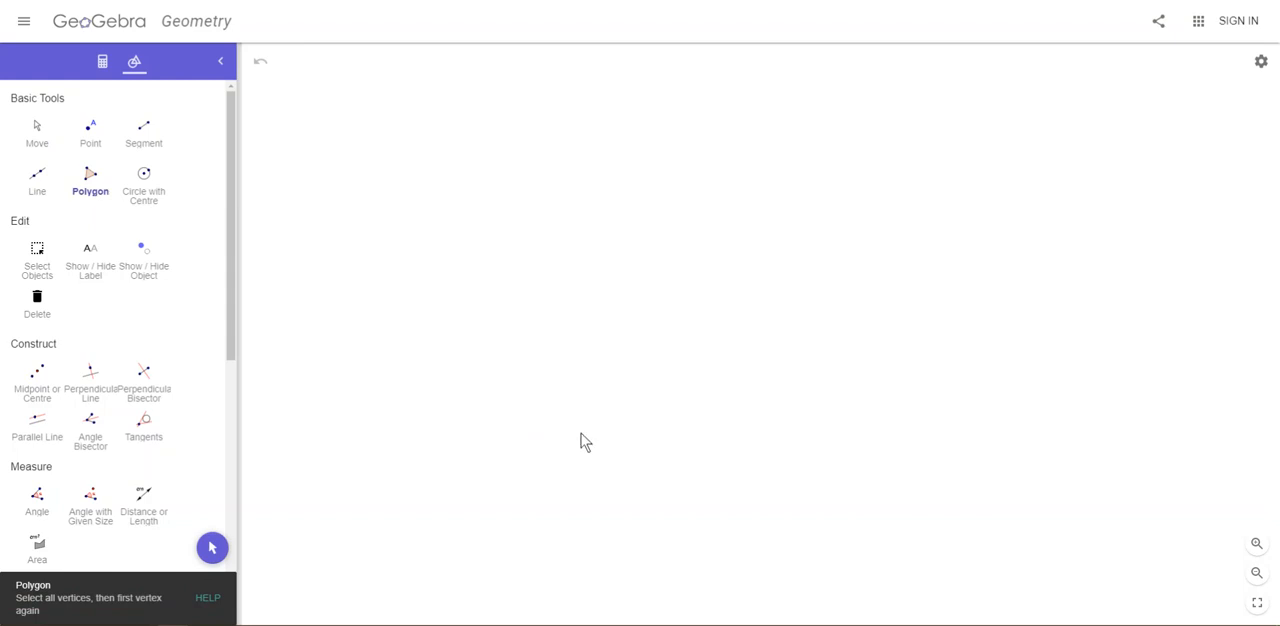
pyautogui.scroll(-3)
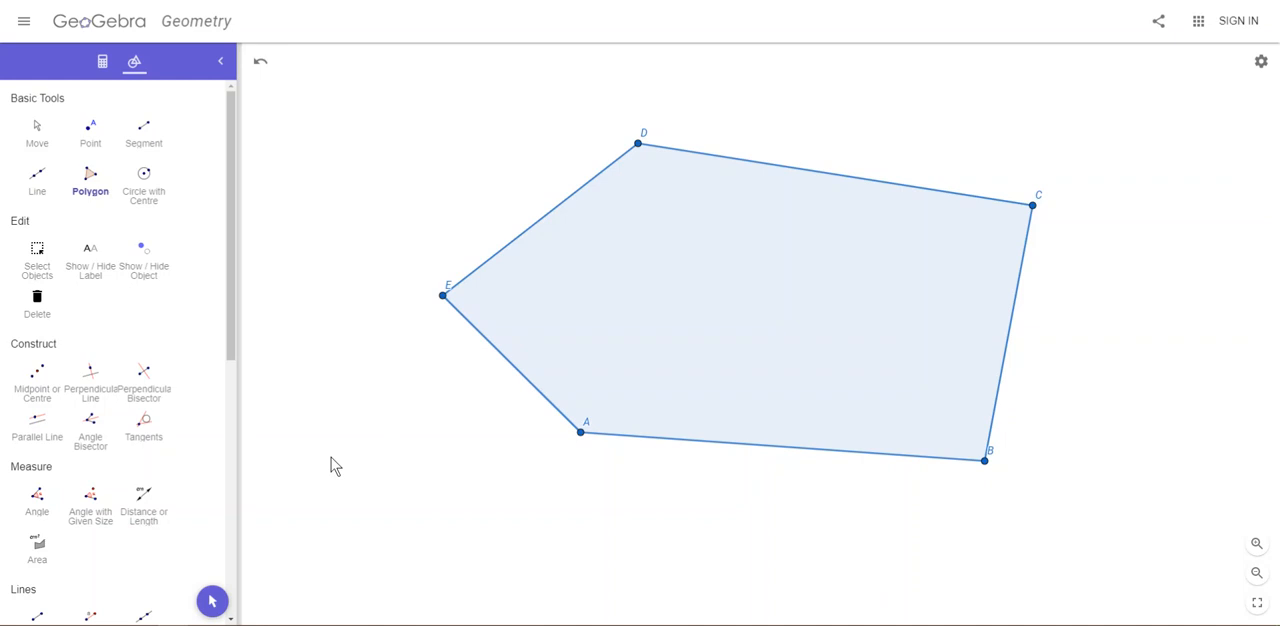
pyautogui.moveTo(36, 498)
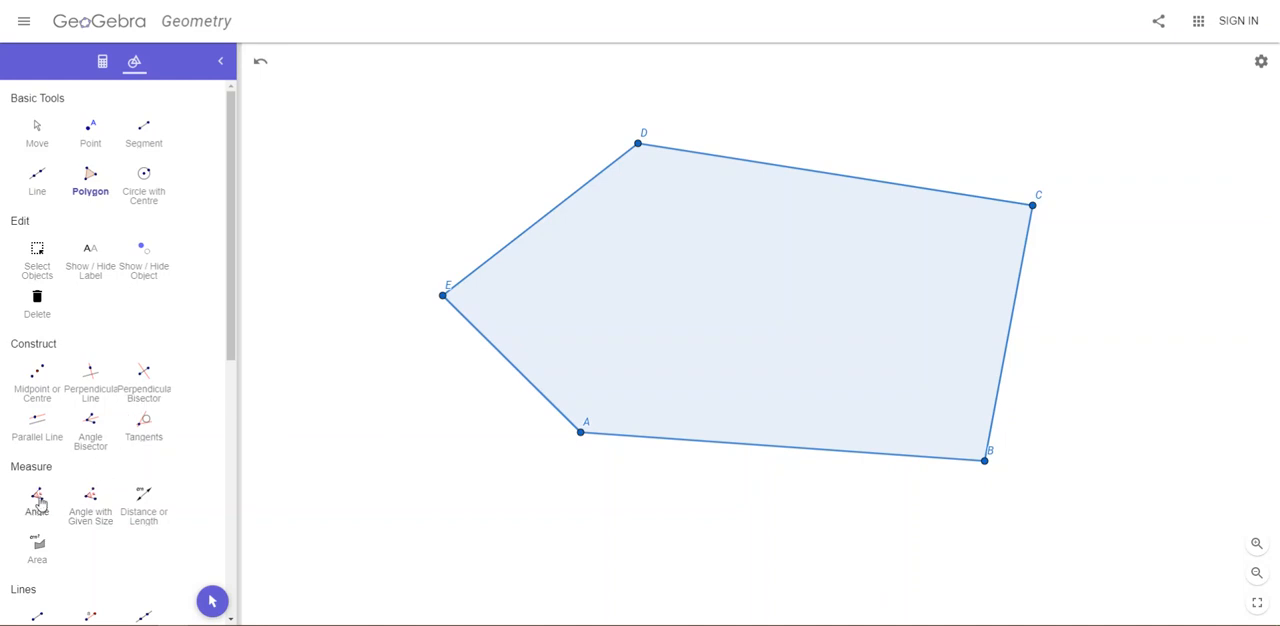
# Step: Measure all five interior angles of the pentagon (about 82.6° to 139.3°) with the Angle tool
pyautogui.click(36, 500)
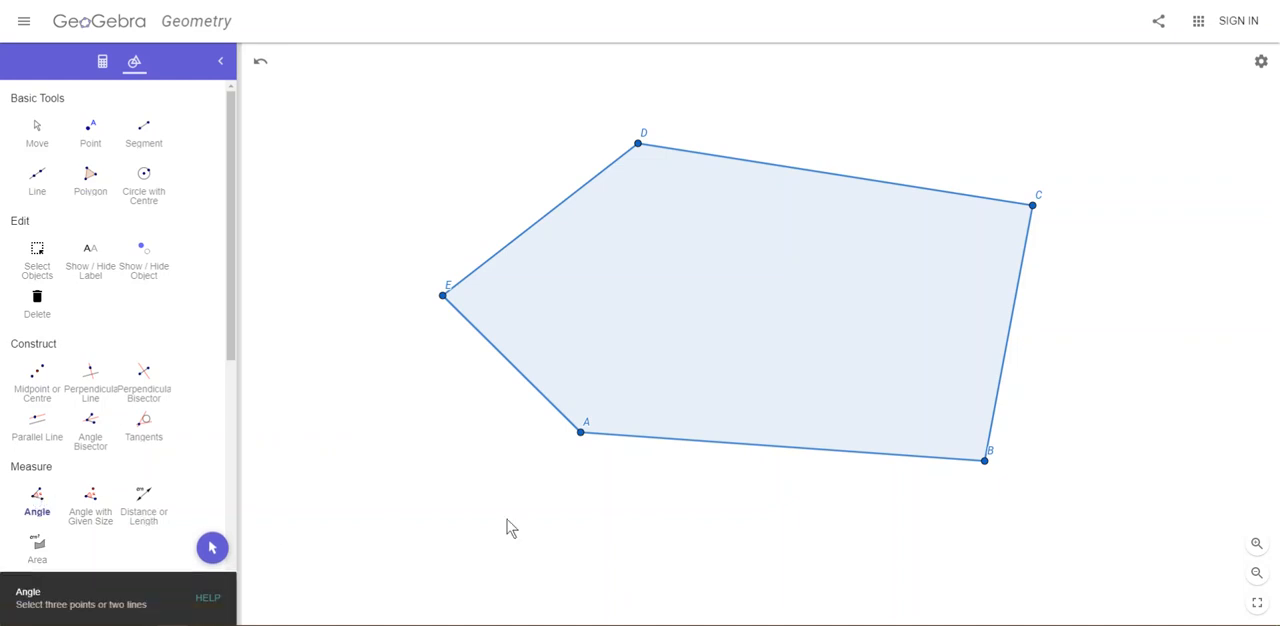
pyautogui.moveTo(732, 284)
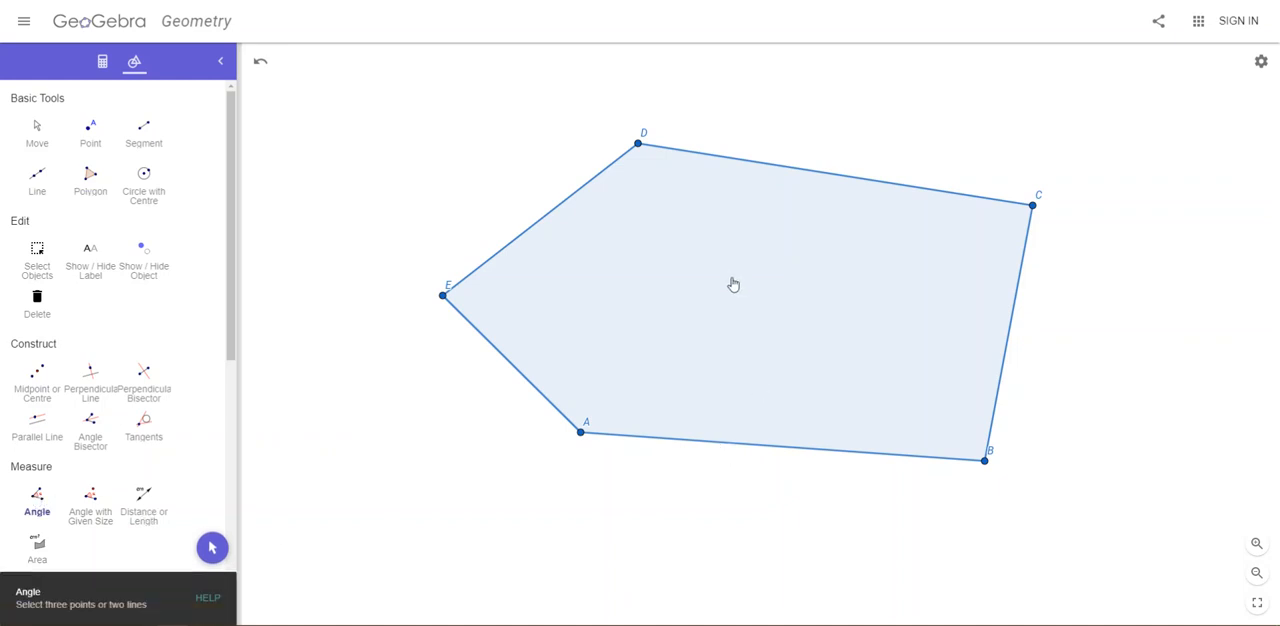
pyautogui.click(734, 284)
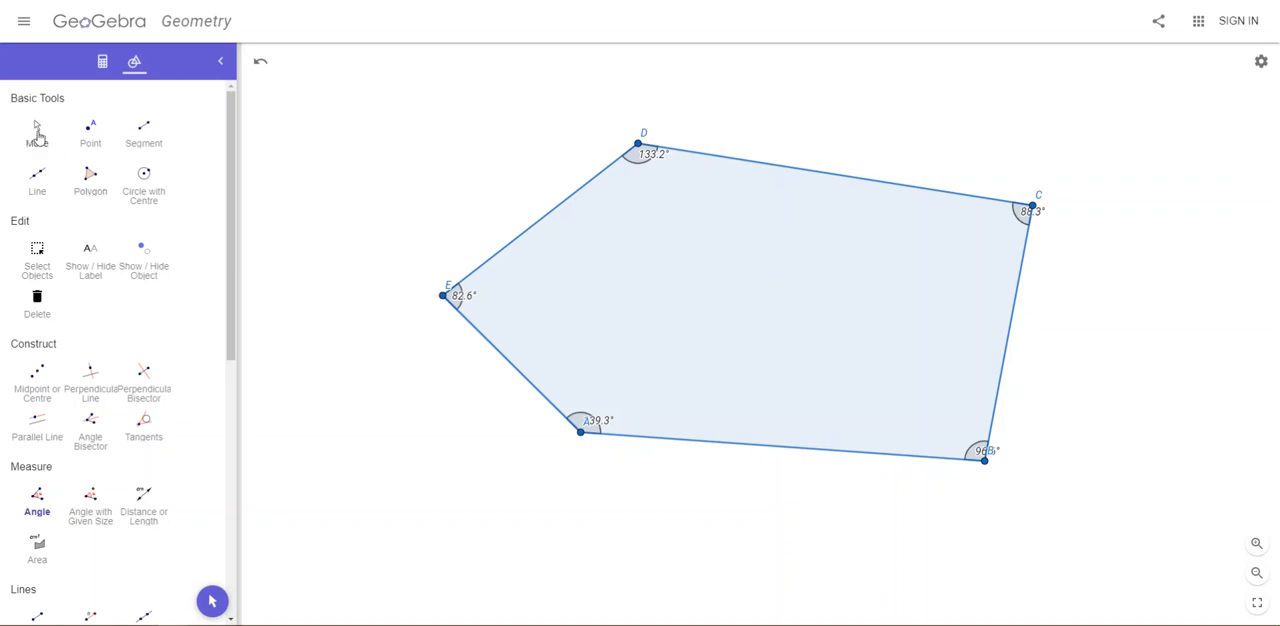
pyautogui.click(36, 130)
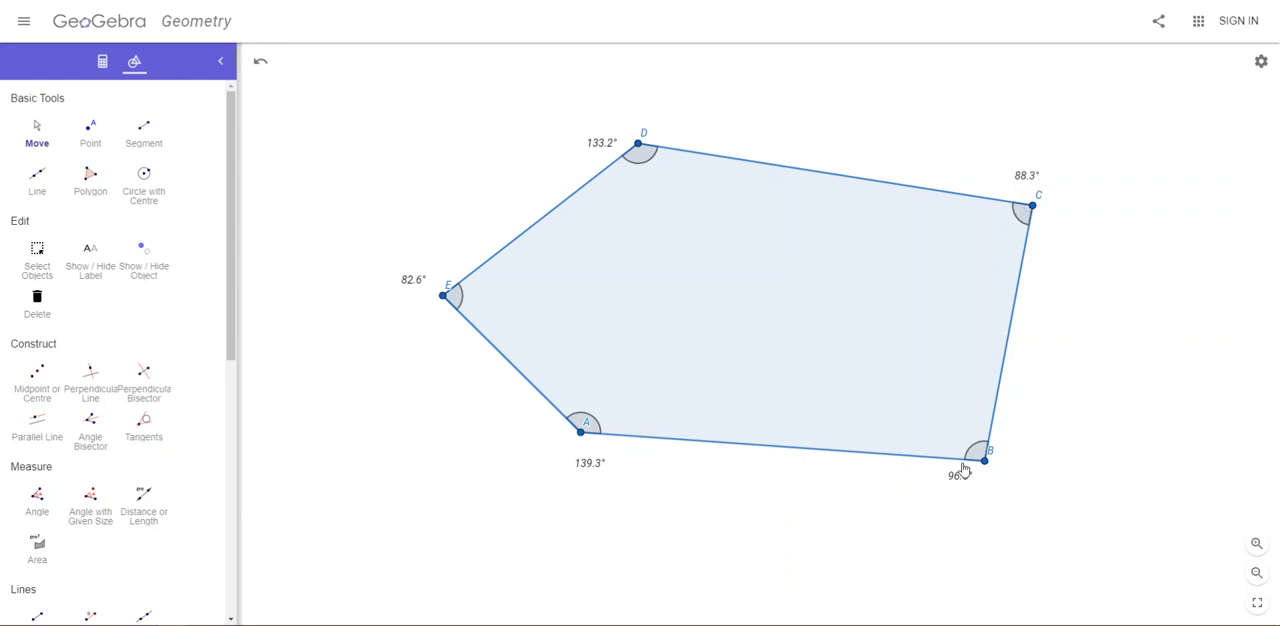
pyautogui.moveTo(1104, 458)
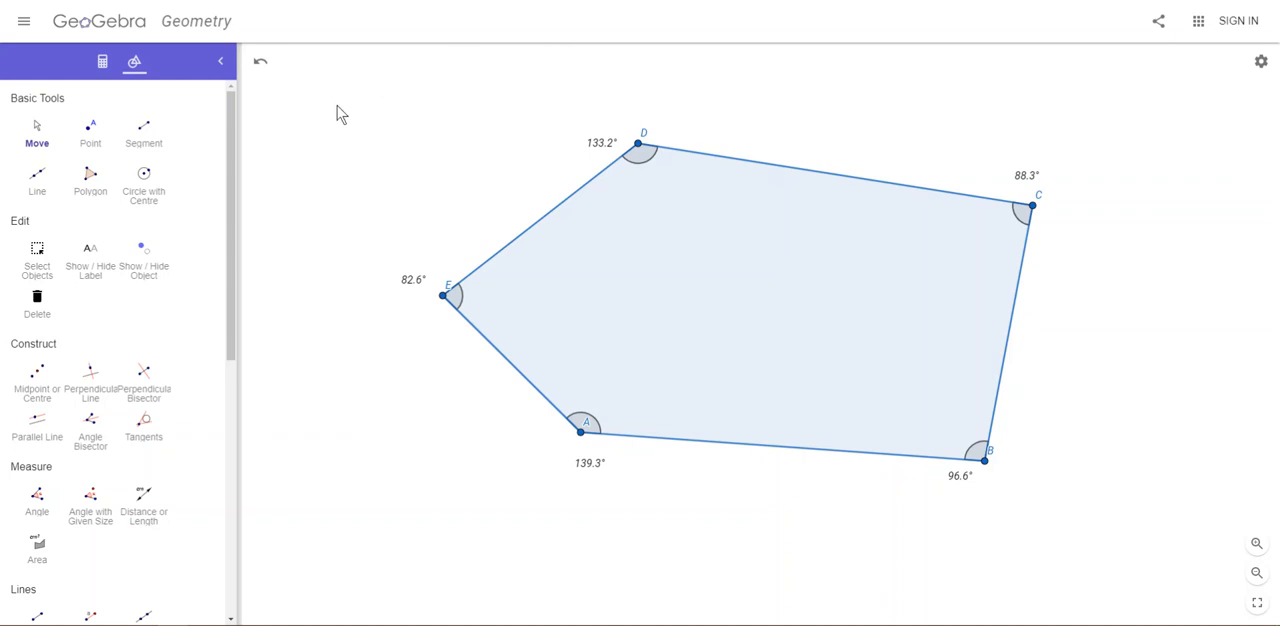
pyautogui.moveTo(260, 60)
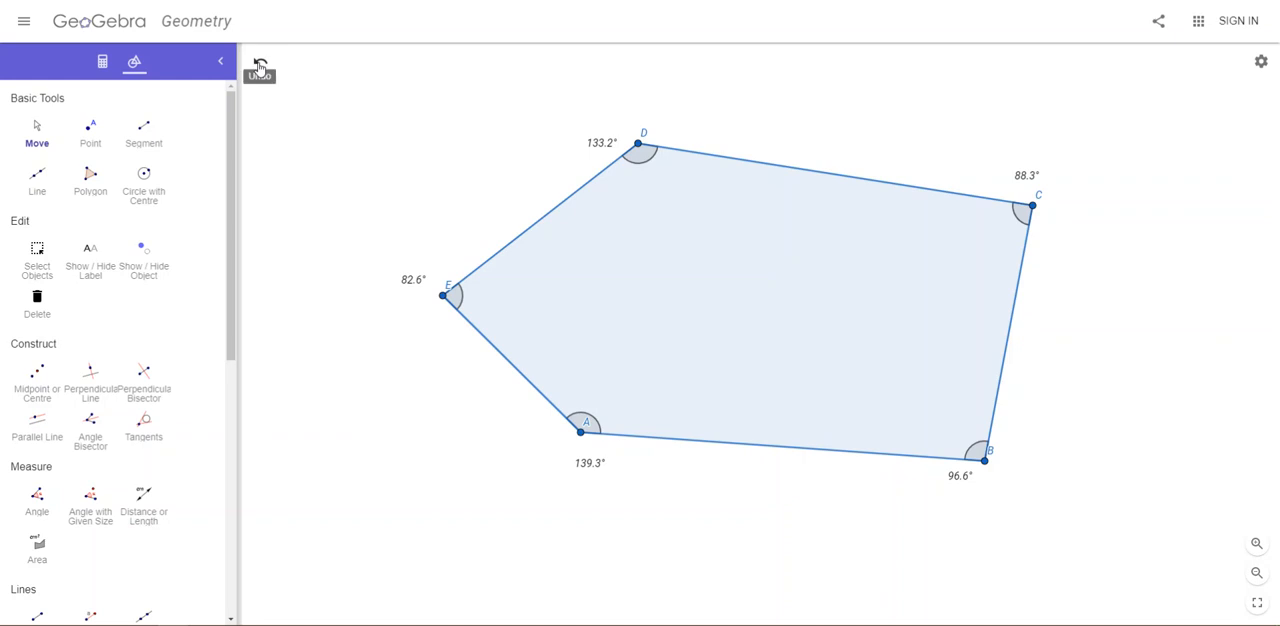
# Step: Undo the construction until the pentagon and angle measures are gone
pyautogui.click(260, 62)
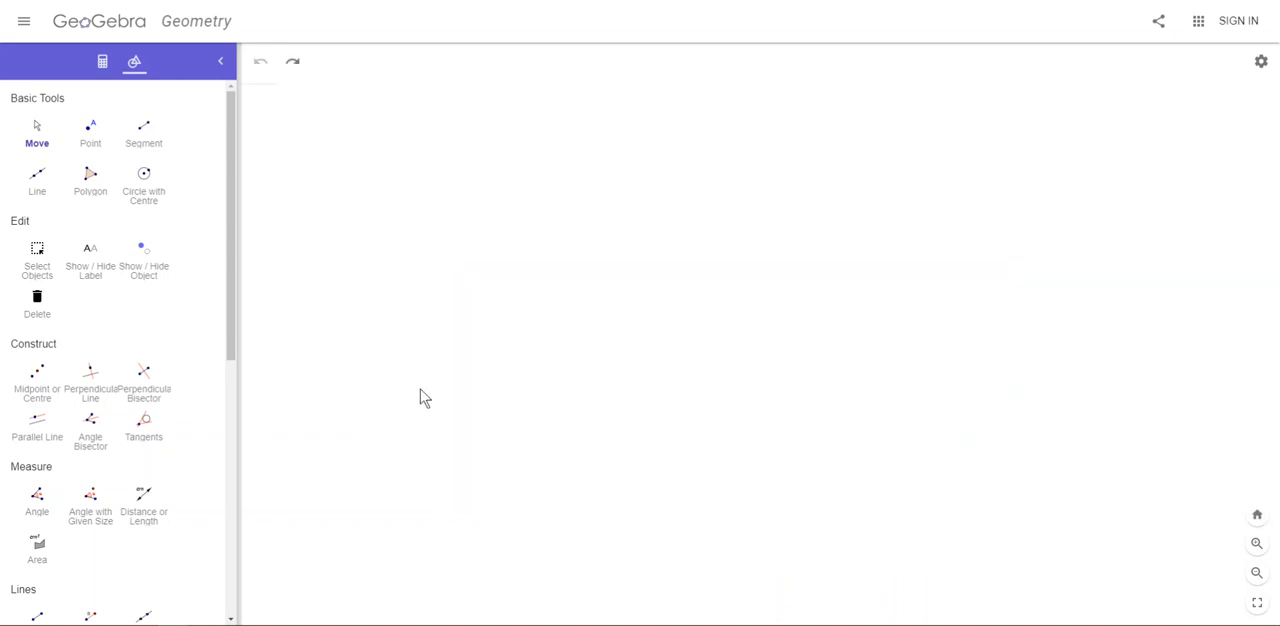